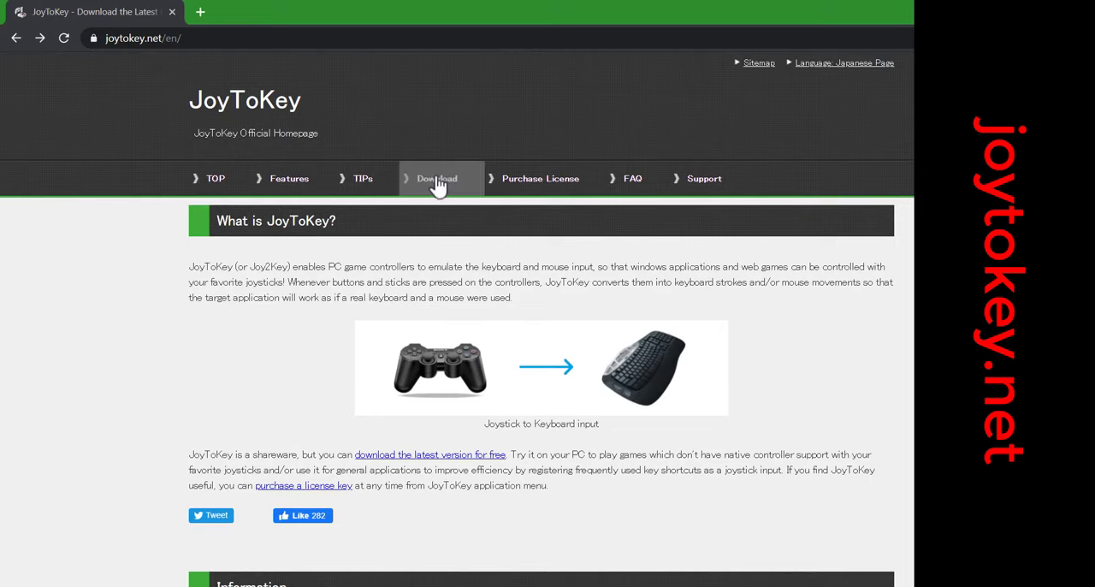
Download the JoyToKey installer from joytokey.net in Chrome
click(437, 178)
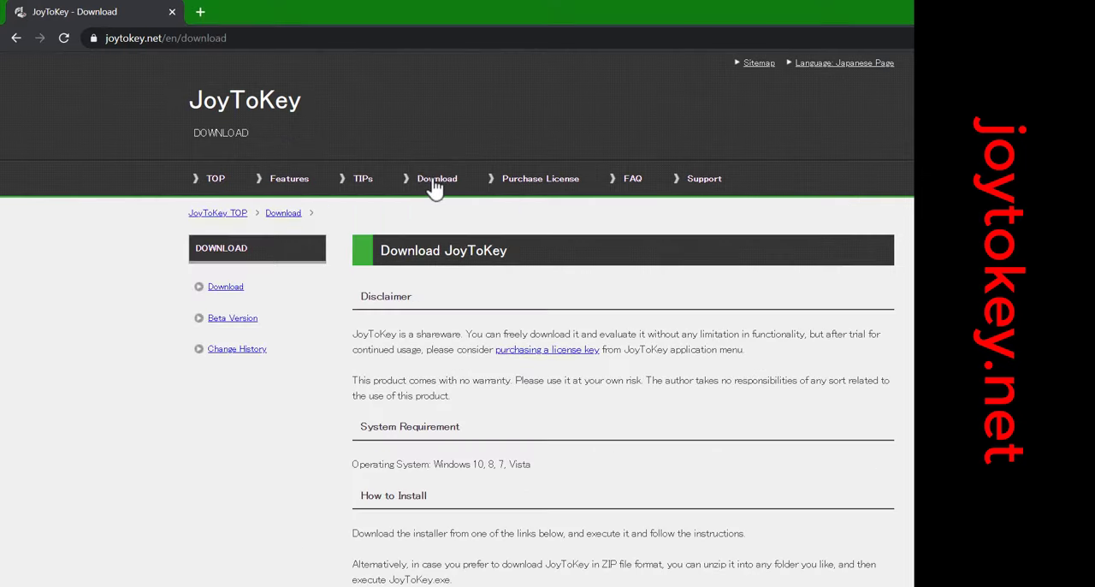
scroll(down, 3)
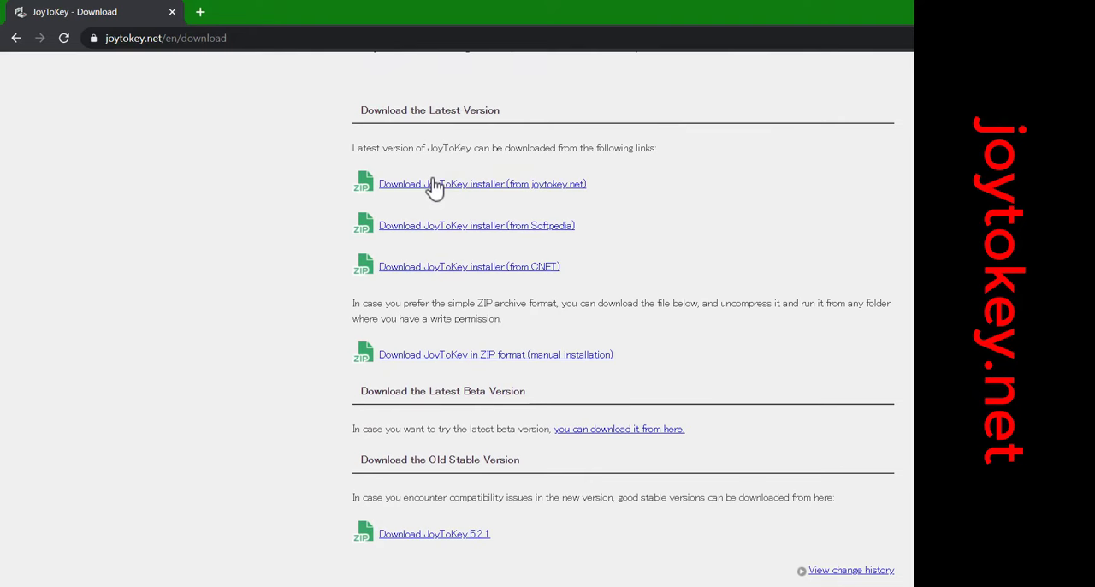
click(454, 177)
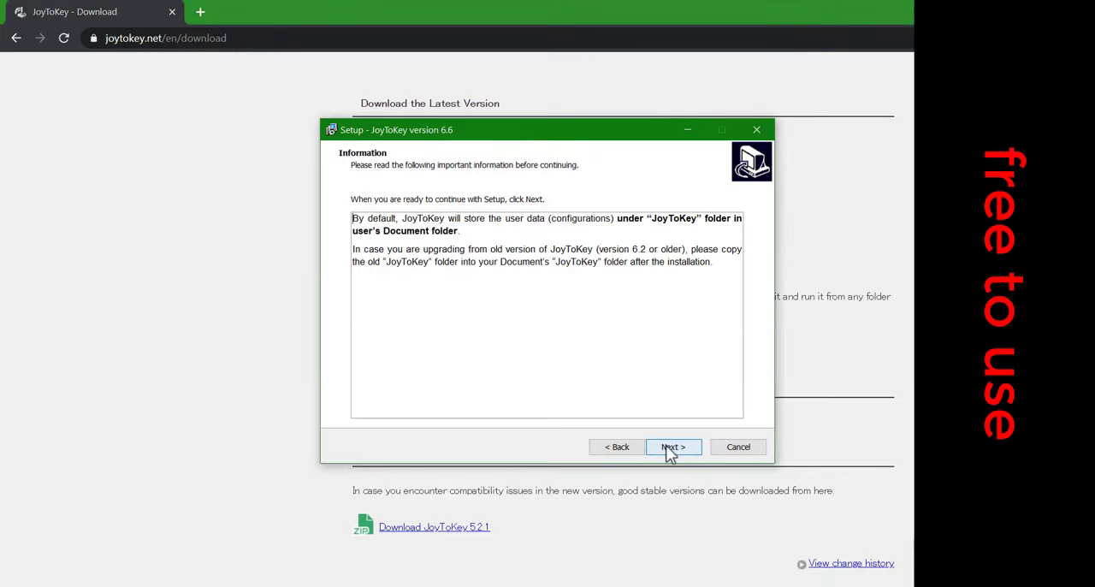
Run setup and install JoyToKey, keeping the desktop shortcut
click(673, 446)
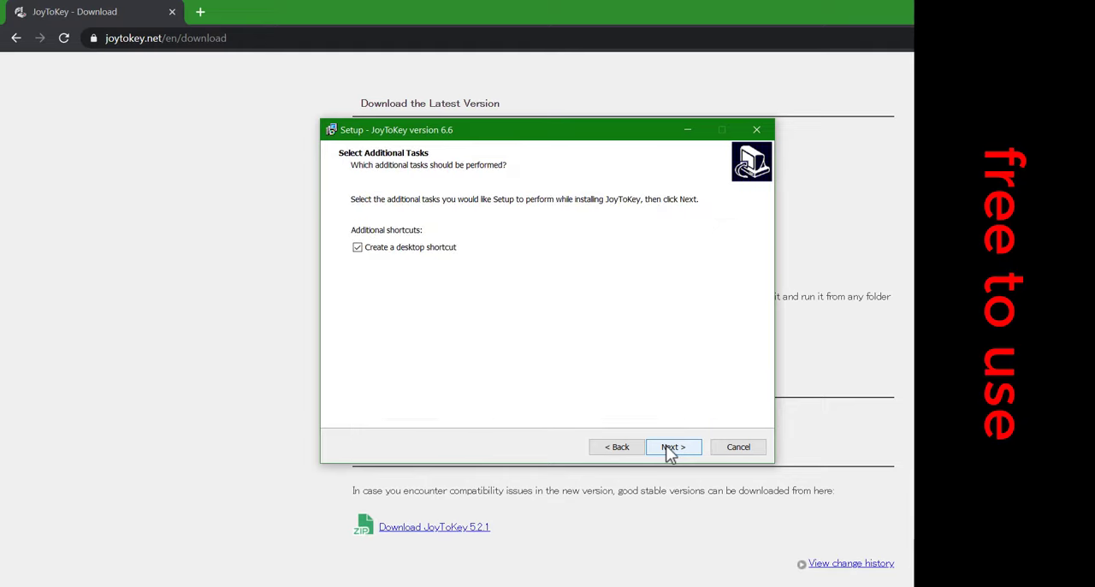
click(674, 447)
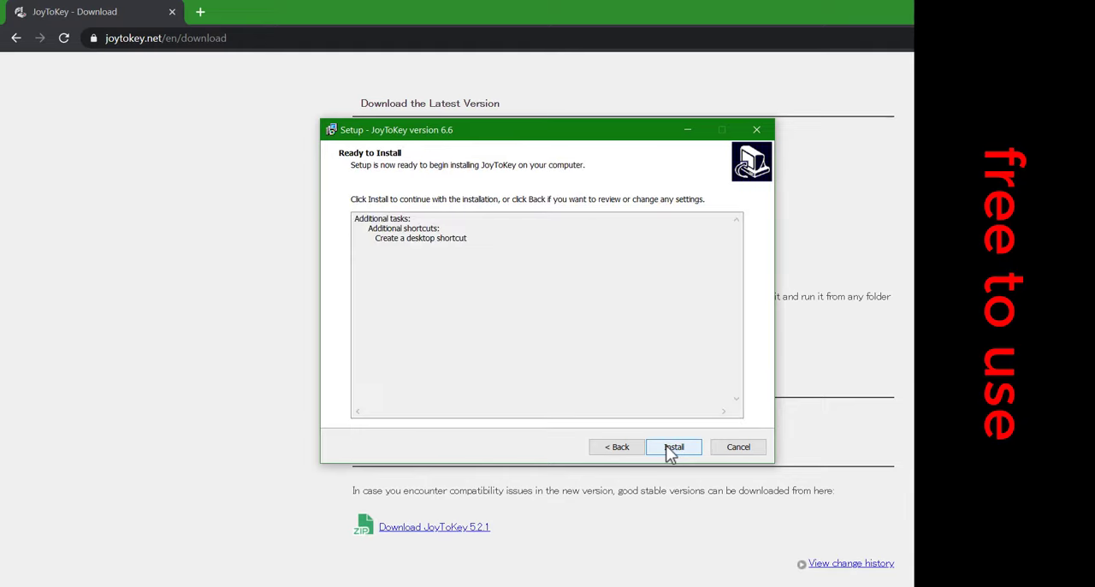
click(673, 446)
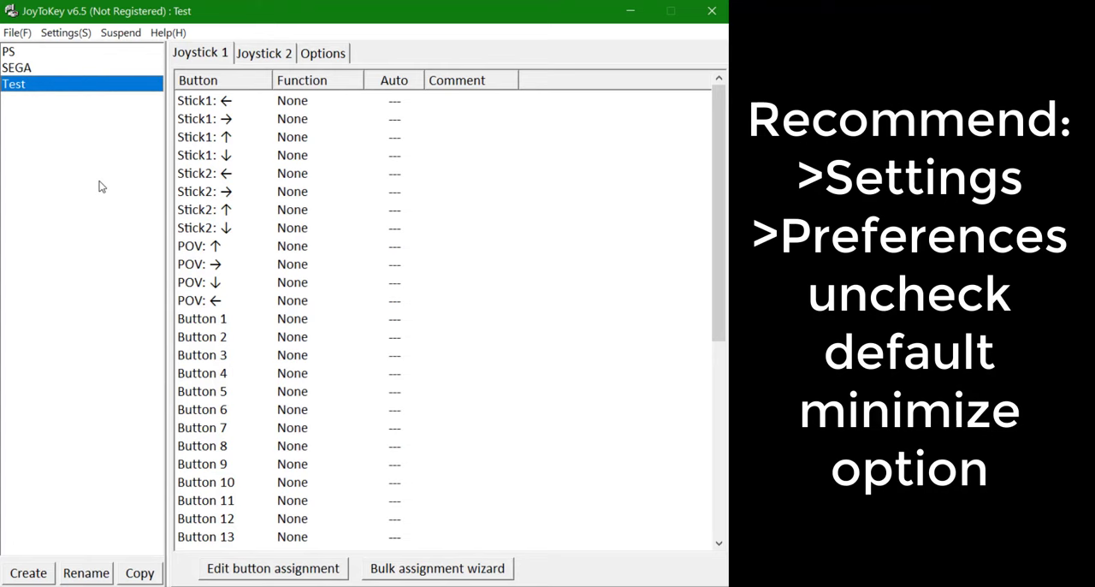
Turn off 'Minimize (instead of exit)' in Preferences, then reopen Preferences
click(65, 33)
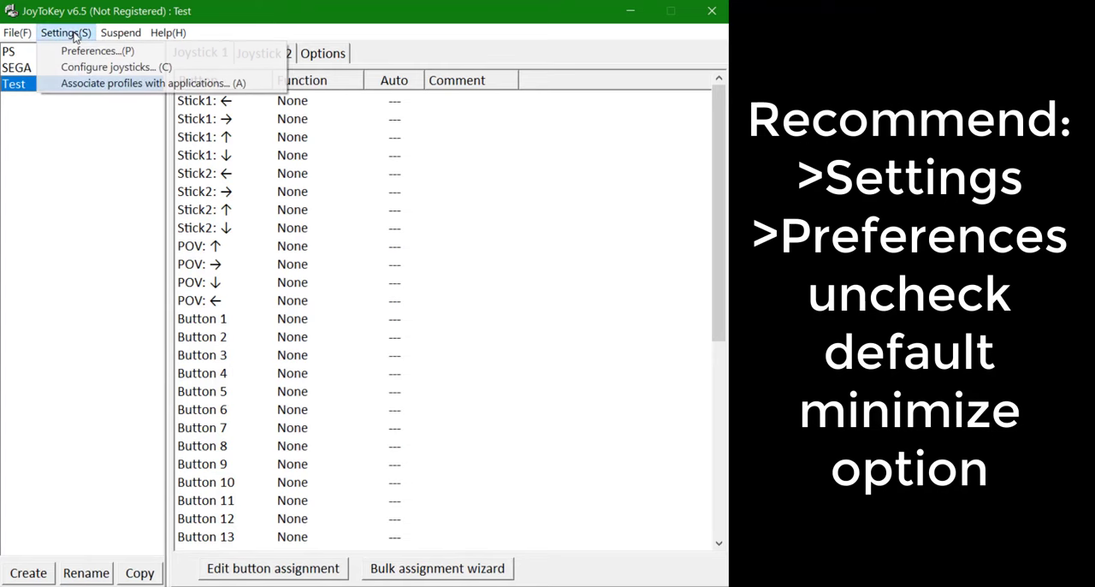
click(96, 51)
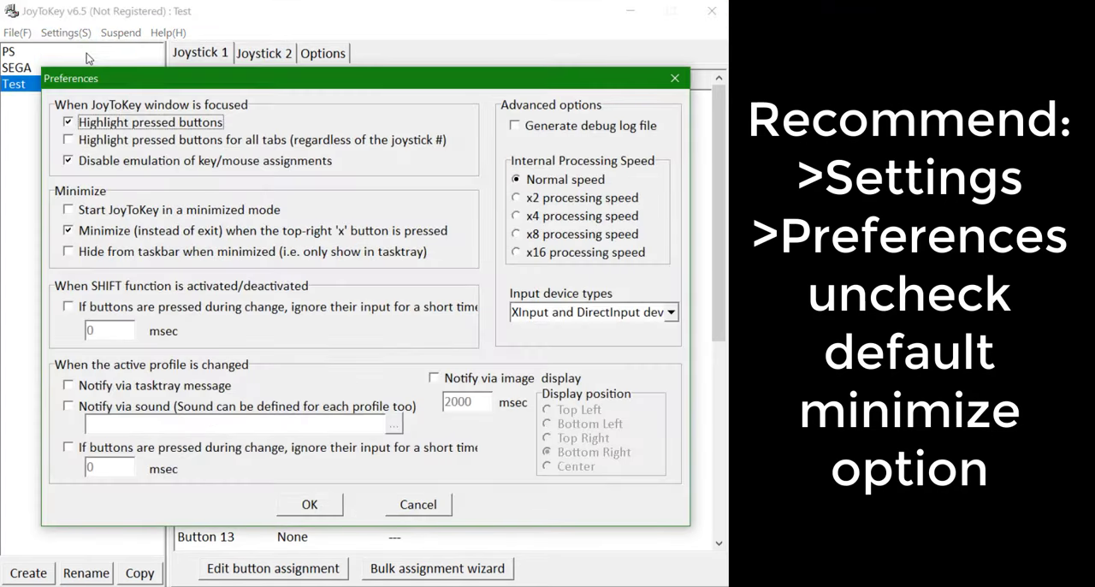
click(69, 230)
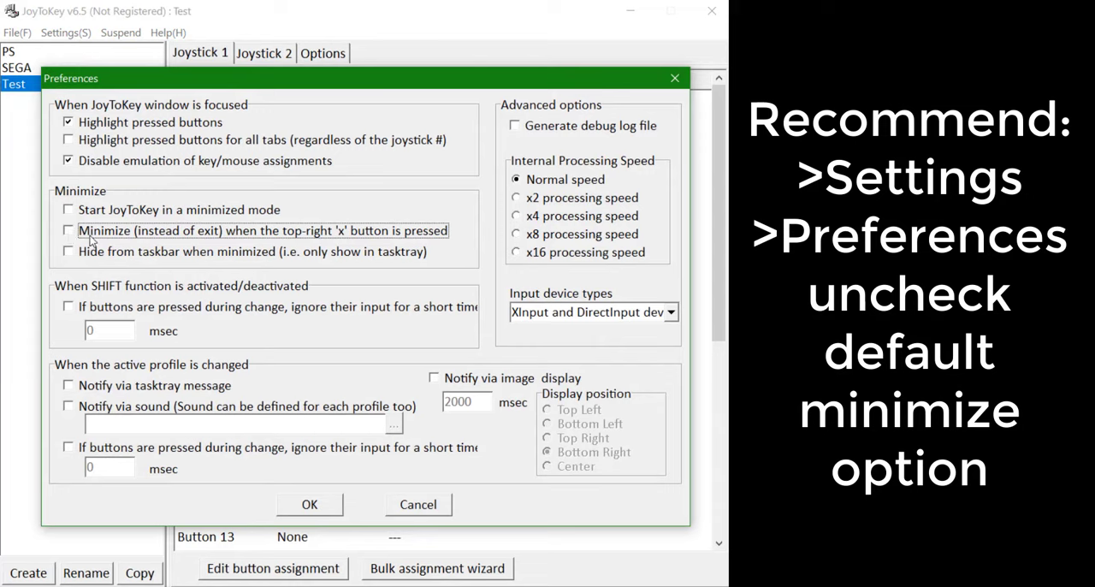
mouse_move(199, 254)
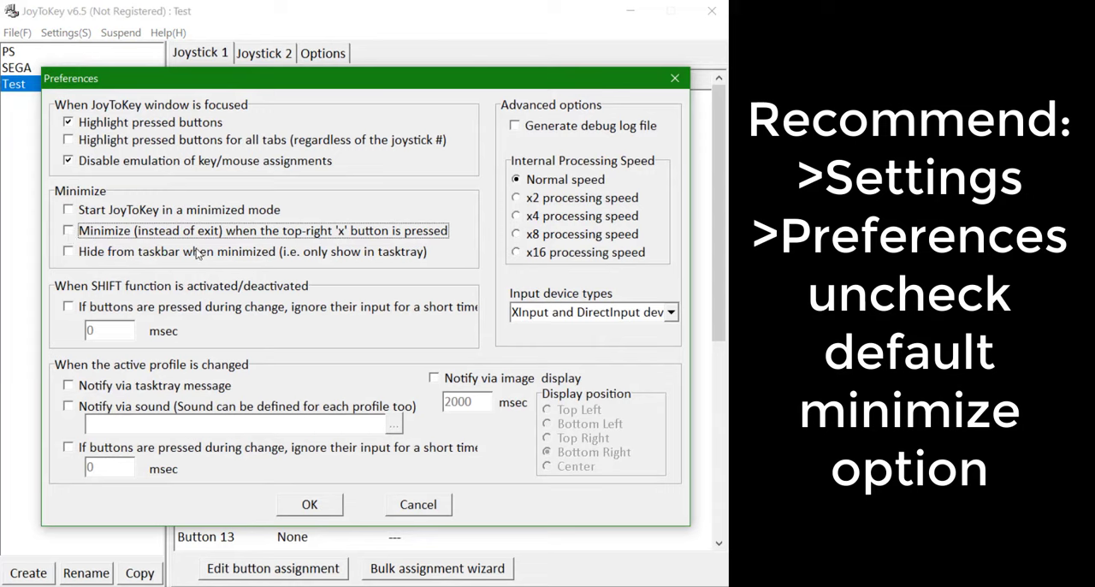
click(308, 504)
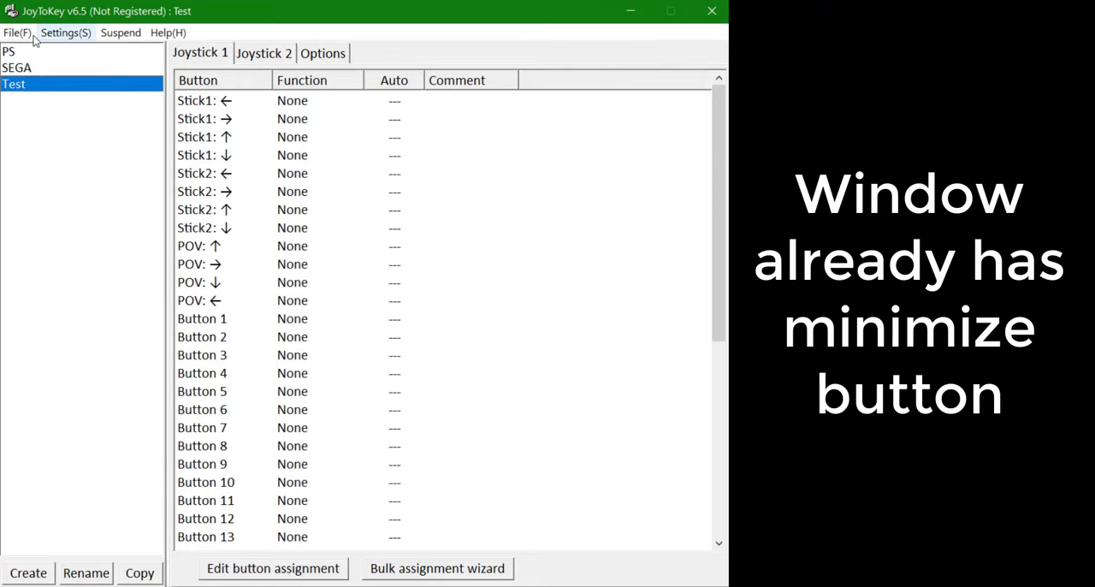
click(15, 31)
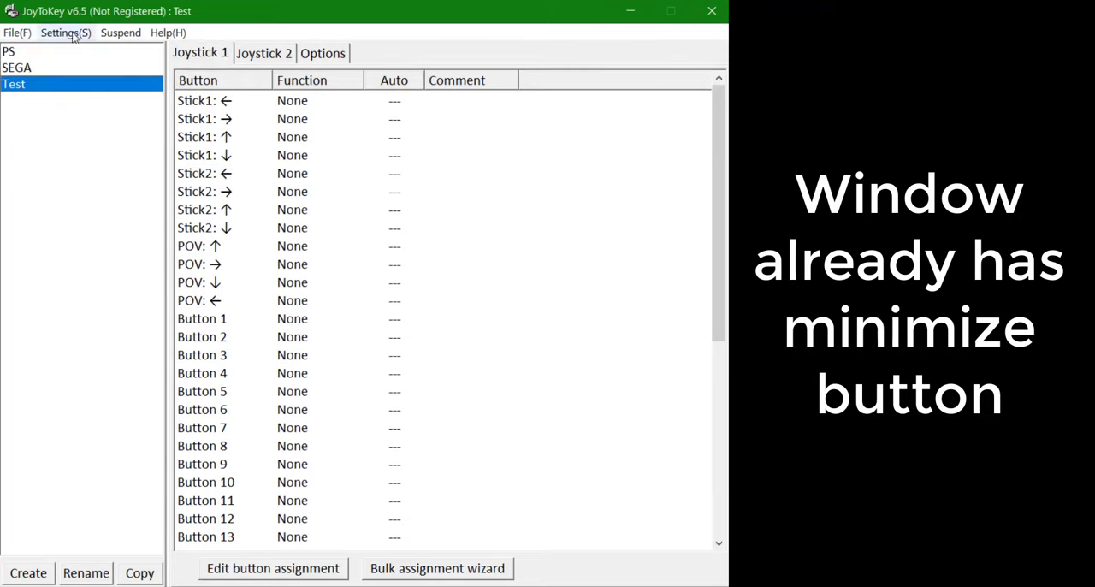
click(65, 33)
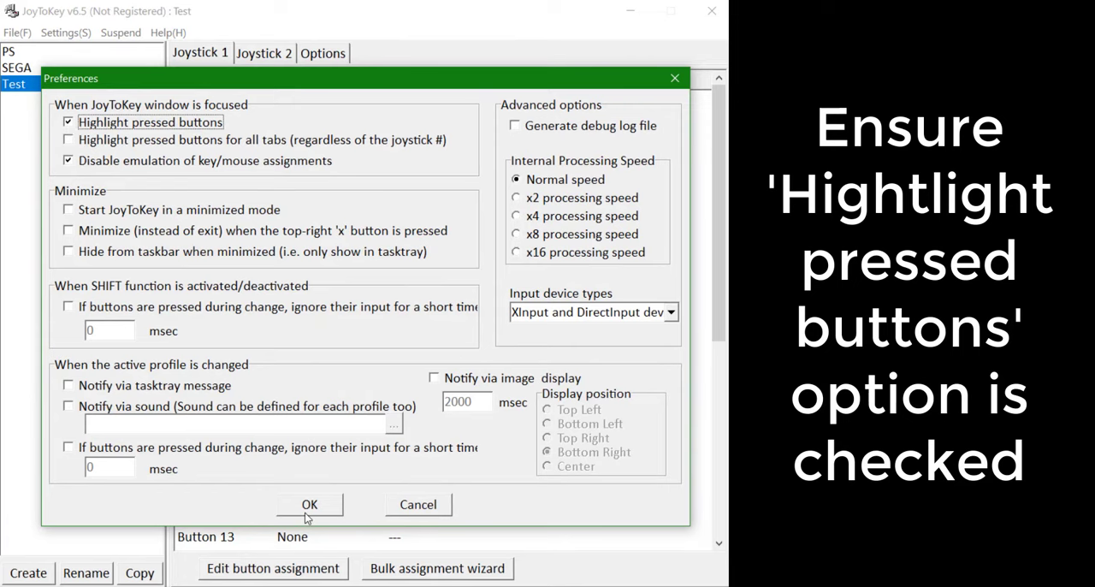
Close Preferences with highlighting kept on and press controller buttons in JoyToKey
click(309, 504)
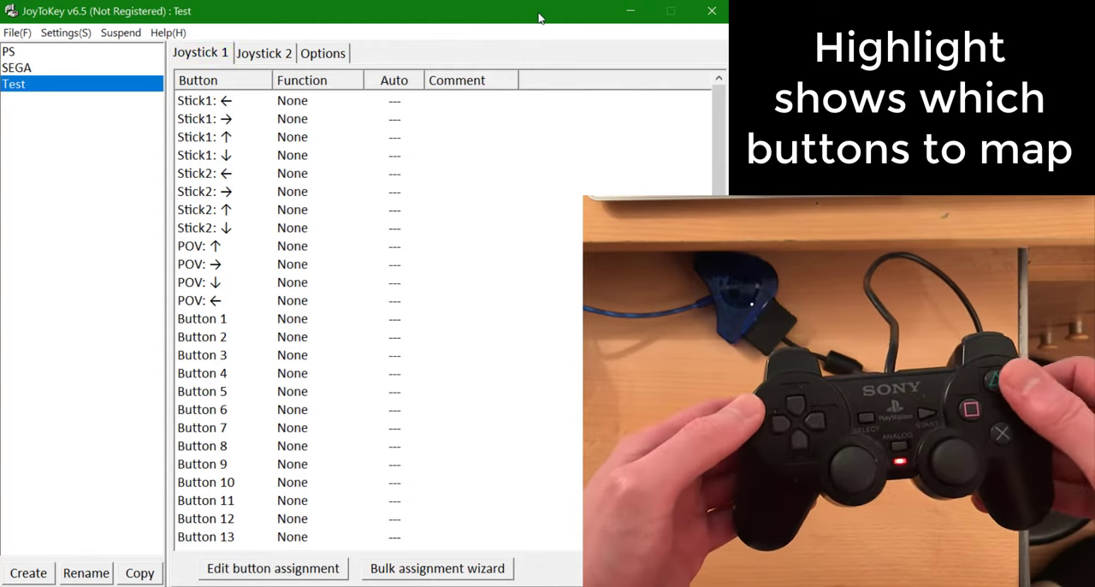
click(202, 354)
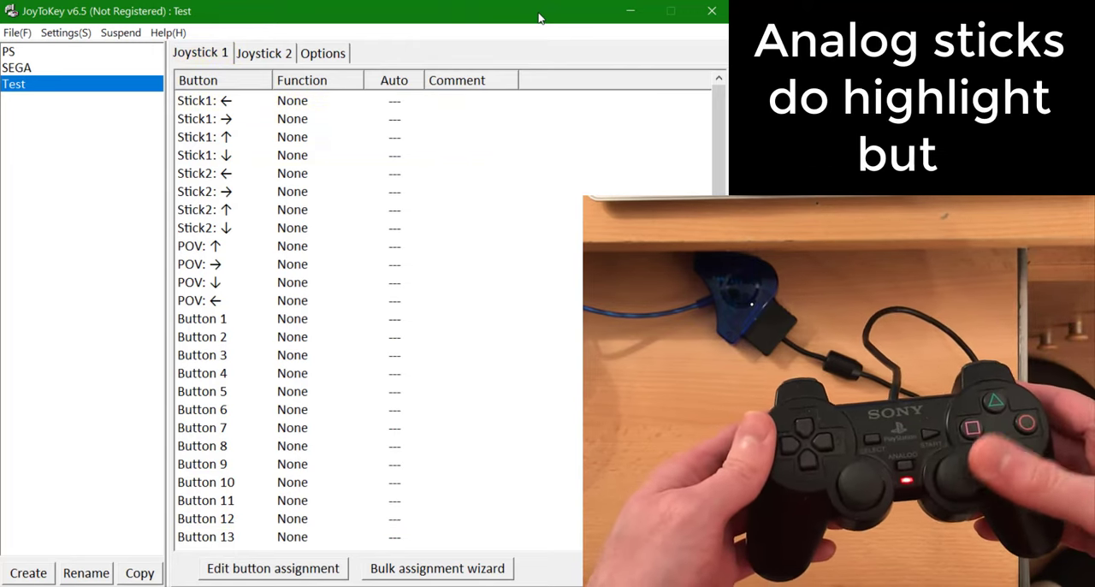
click(66, 33)
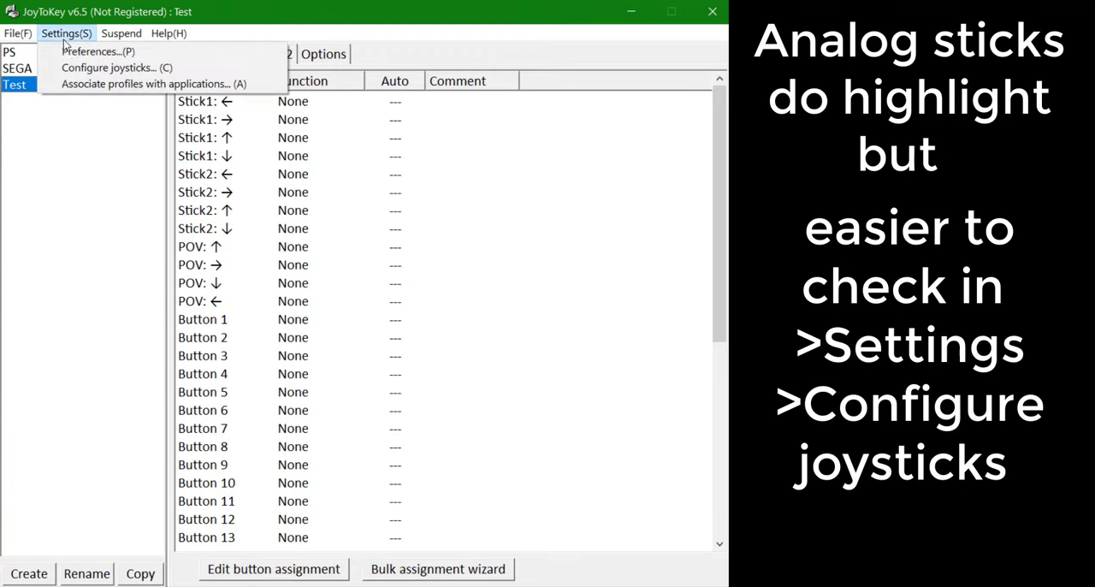
Check the gamepad on its game controller properties test page from the joystick configuration
click(107, 68)
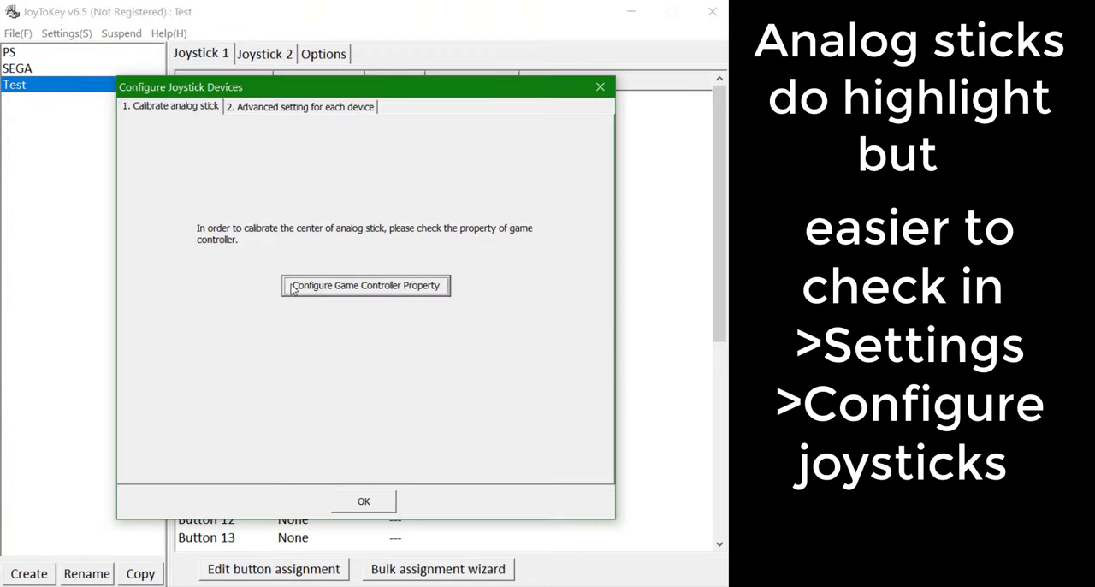
click(365, 285)
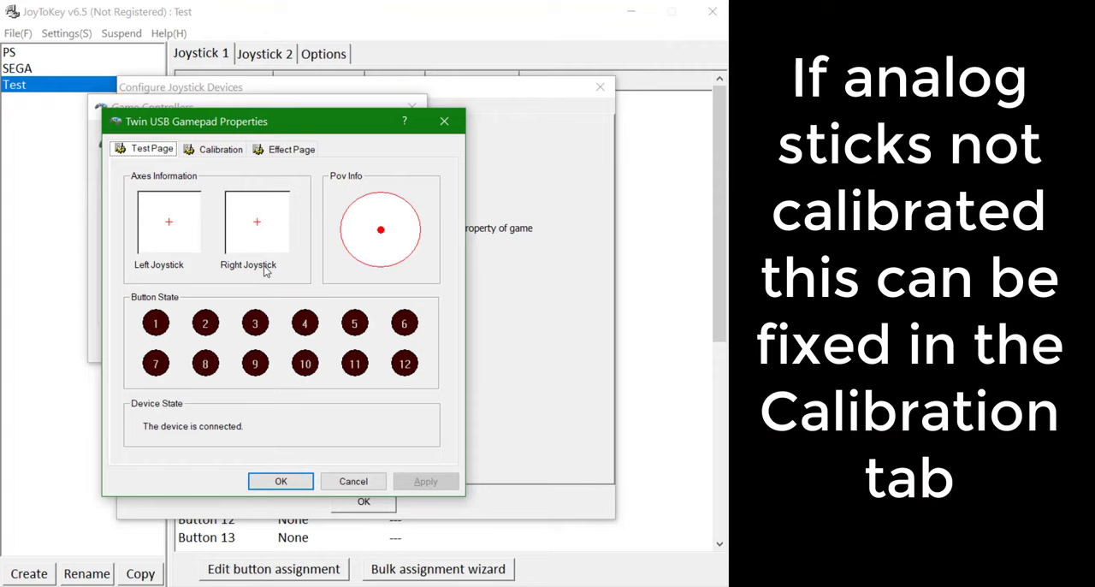
click(220, 149)
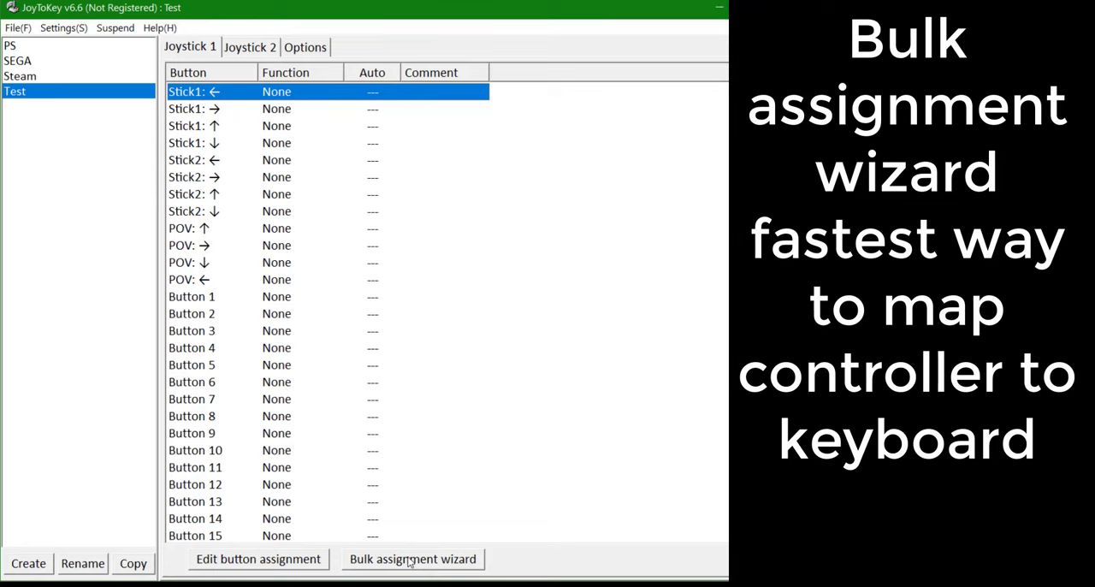
Bulk-map sticks, D-pad and buttons 1–12, with Shift on Button 9 and Enter on Button 10
click(412, 558)
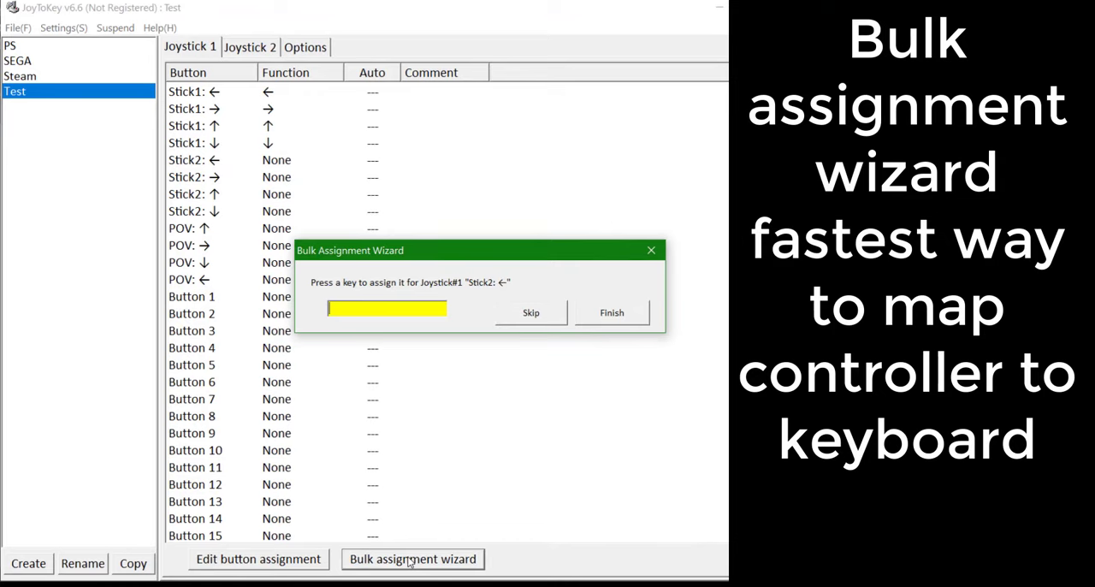
key(i)
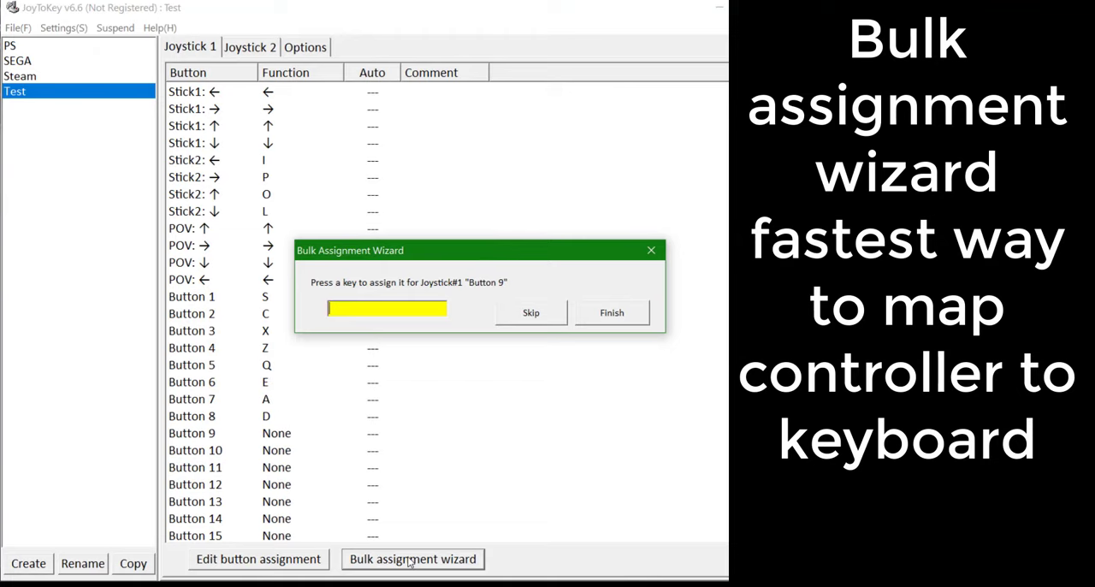
key(shift)
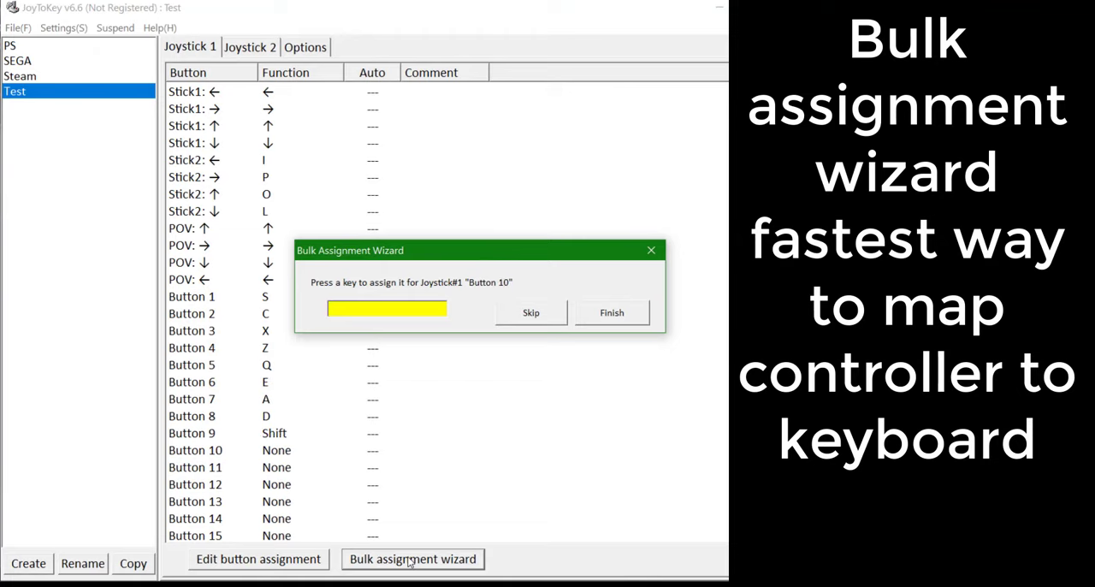
key(Enter)
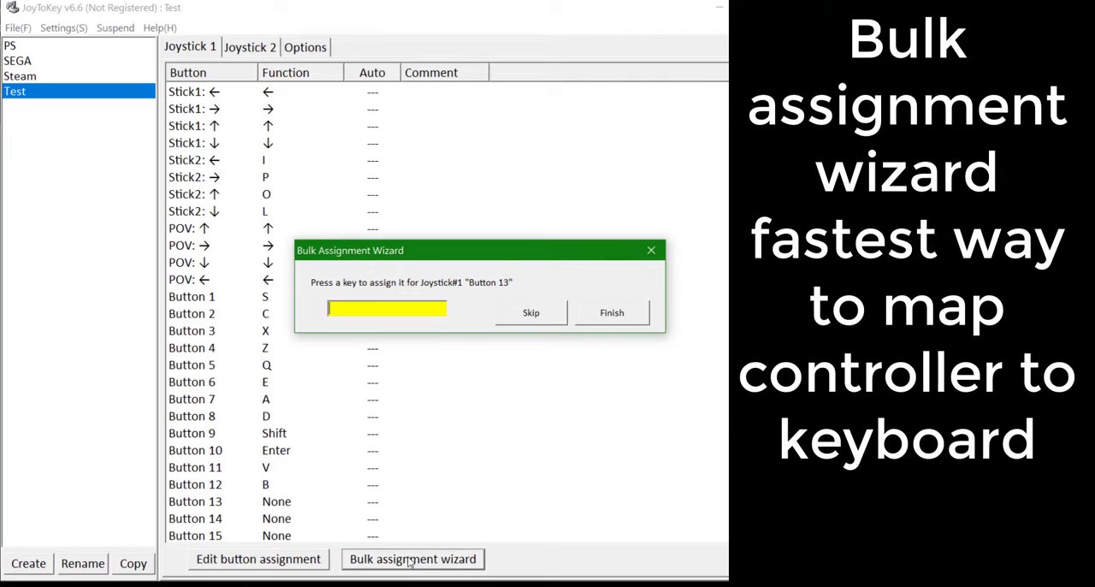
mouse_move(612, 312)
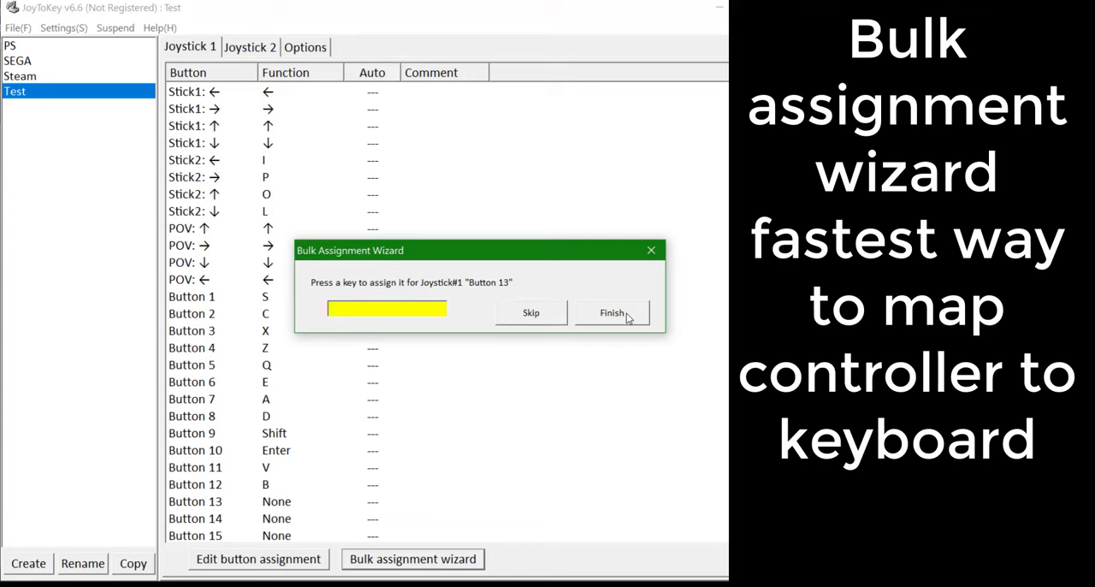
click(612, 313)
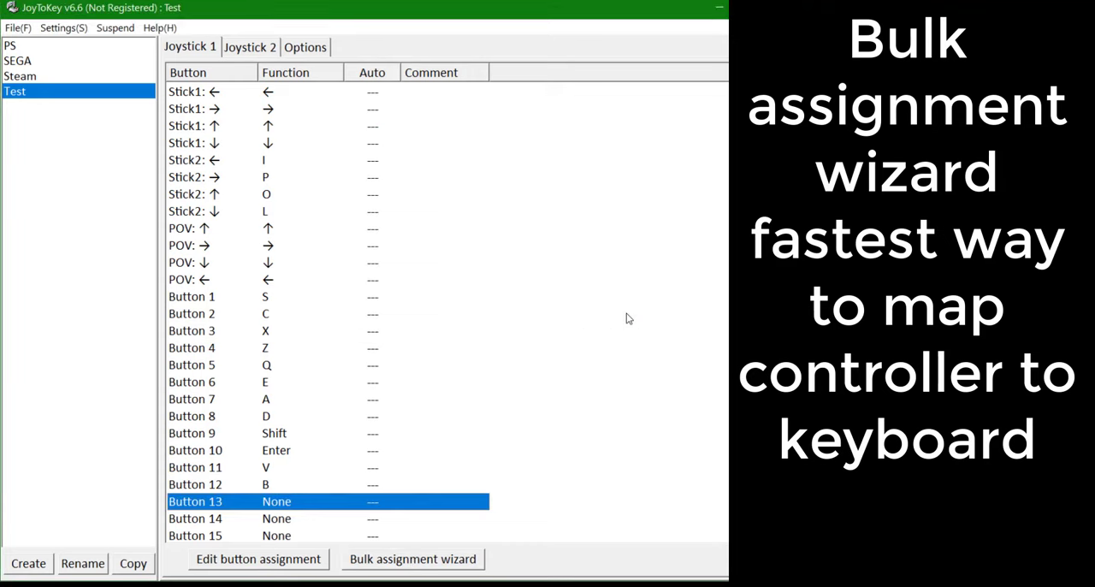
Add the comment 'Triangle' to Button 1's assignment in the Test profile
click(192, 296)
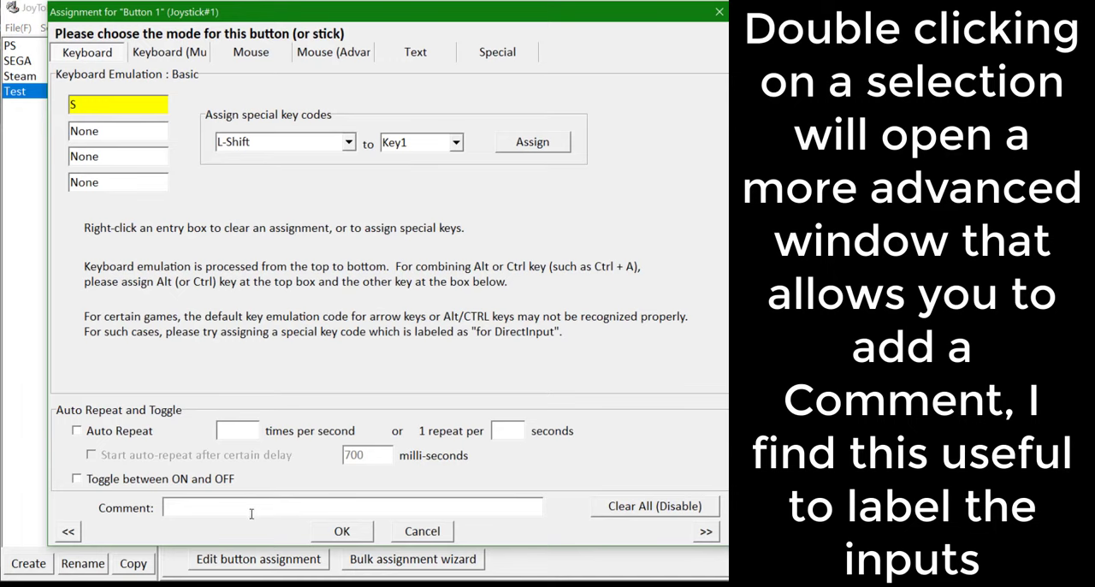
text(T)
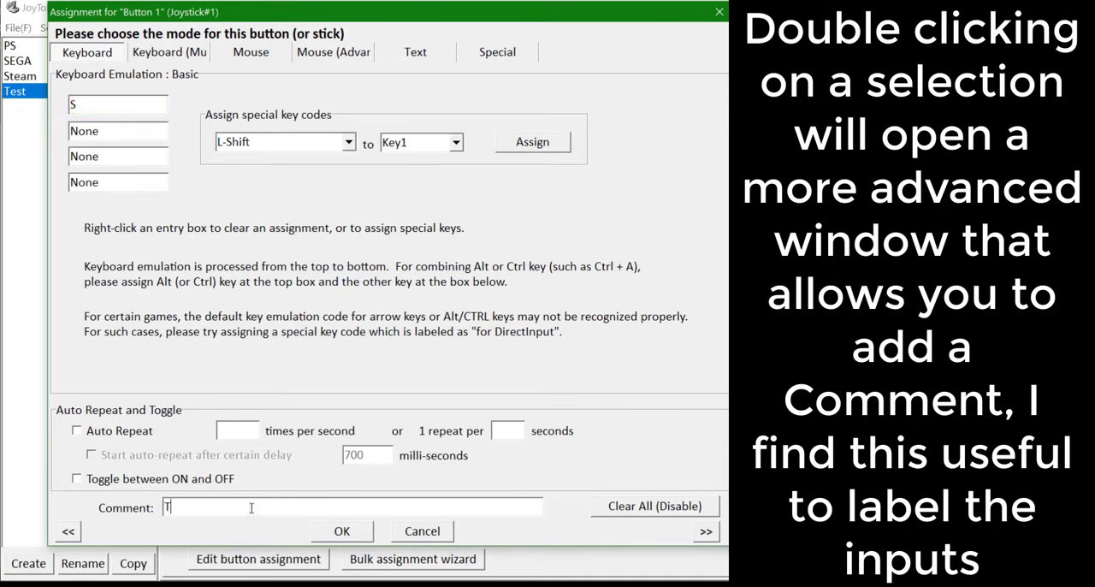
text(riangle)
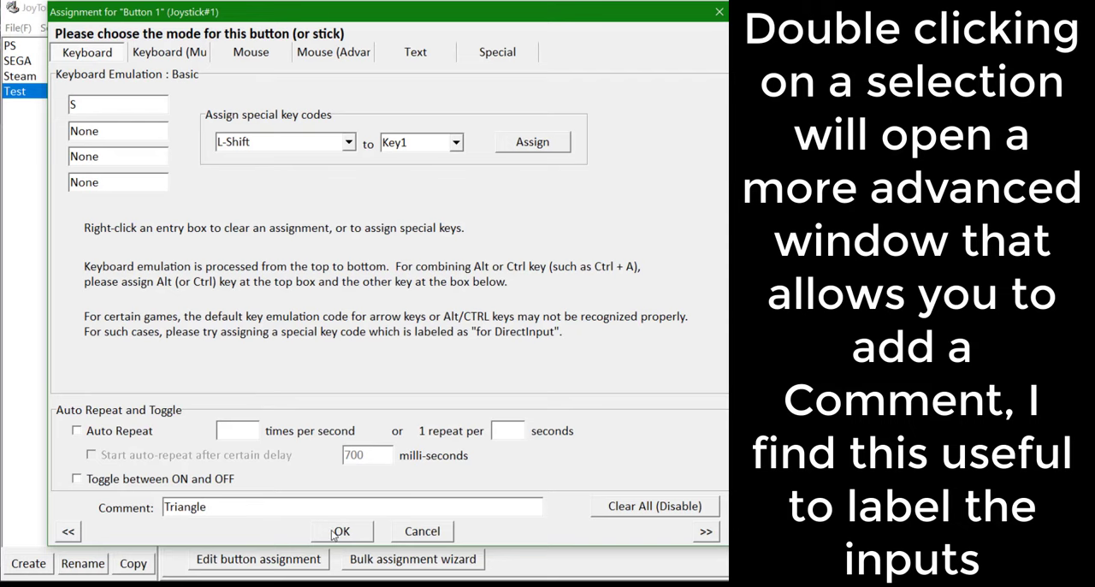
click(340, 530)
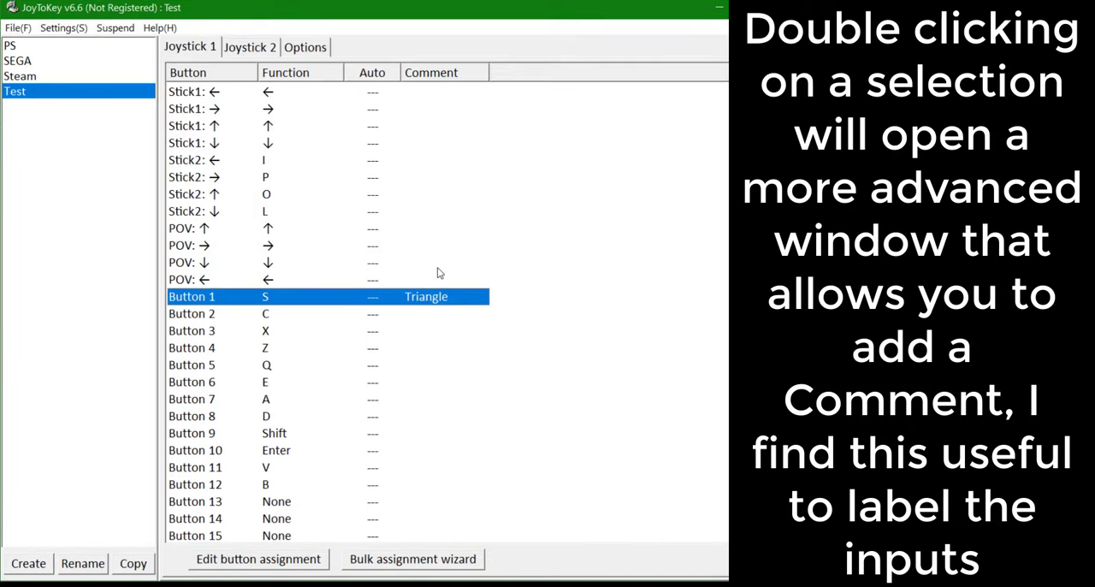
click(11, 45)
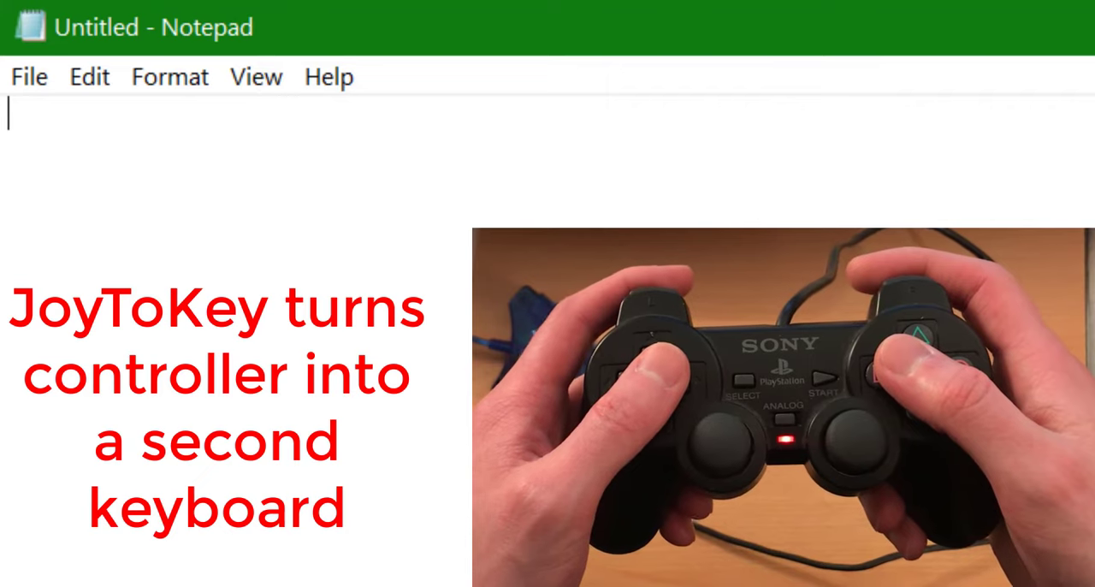
Type 'szcxdeaq' and 'bvvbxzscxzscxz' on two Notepad lines with controller buttons
text(szcx)
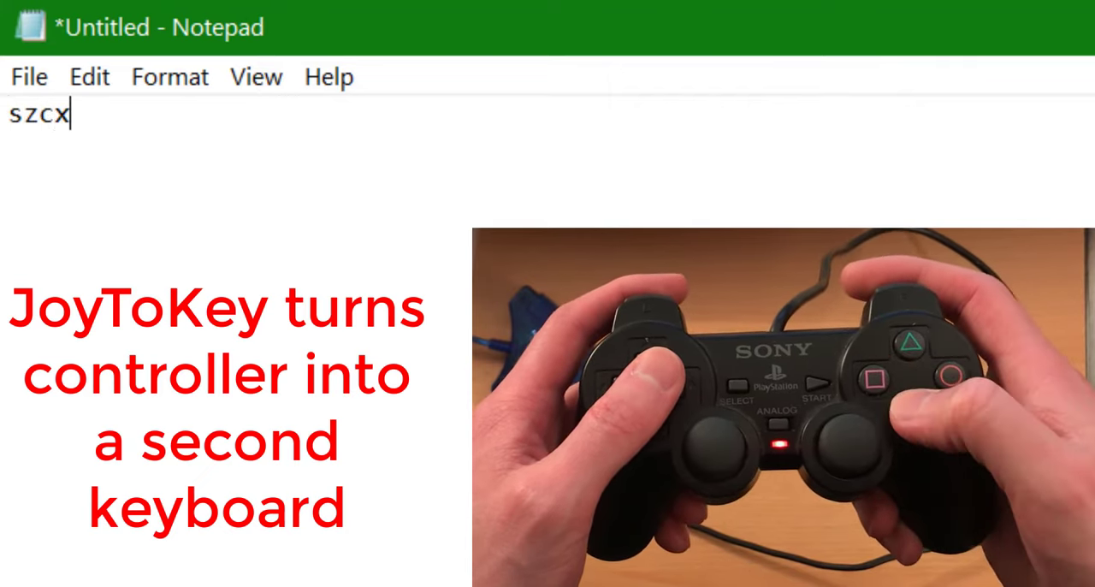
text(deaq)
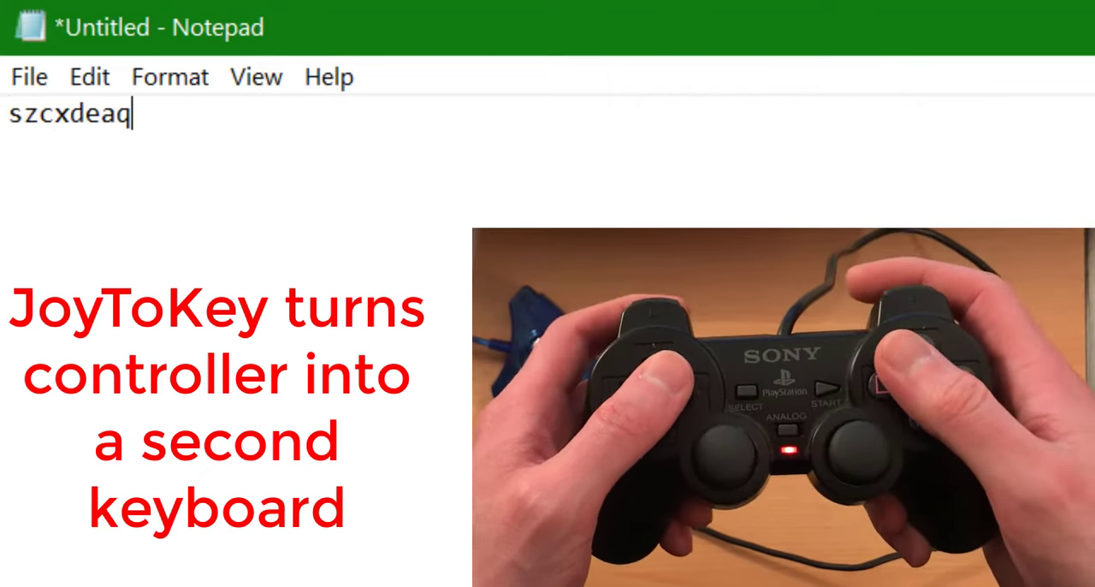
key(enter)
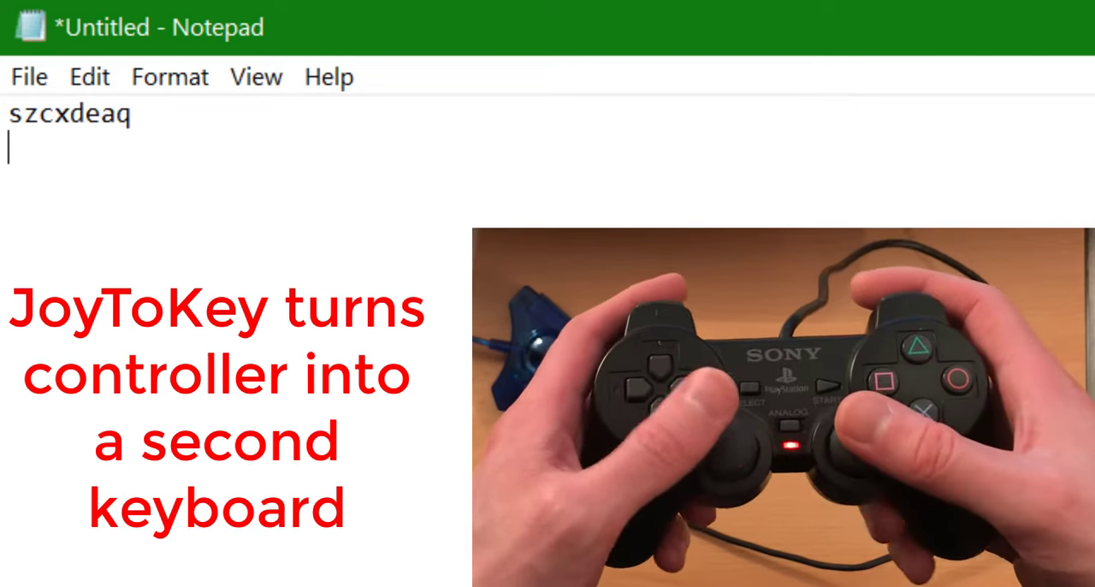
text(bvvb)
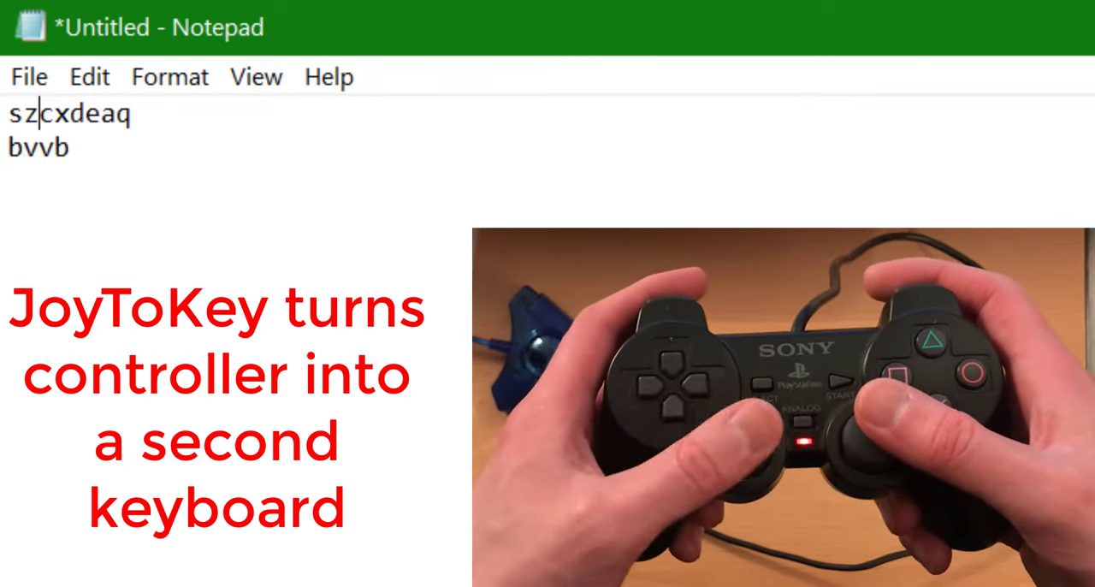
text(x)
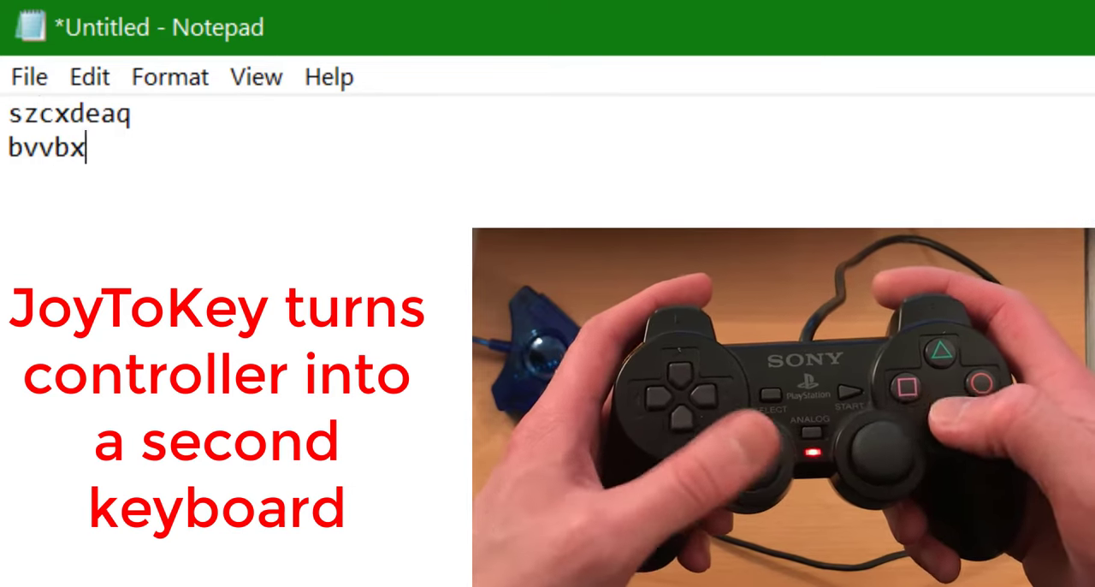
text(zscxzscxz)
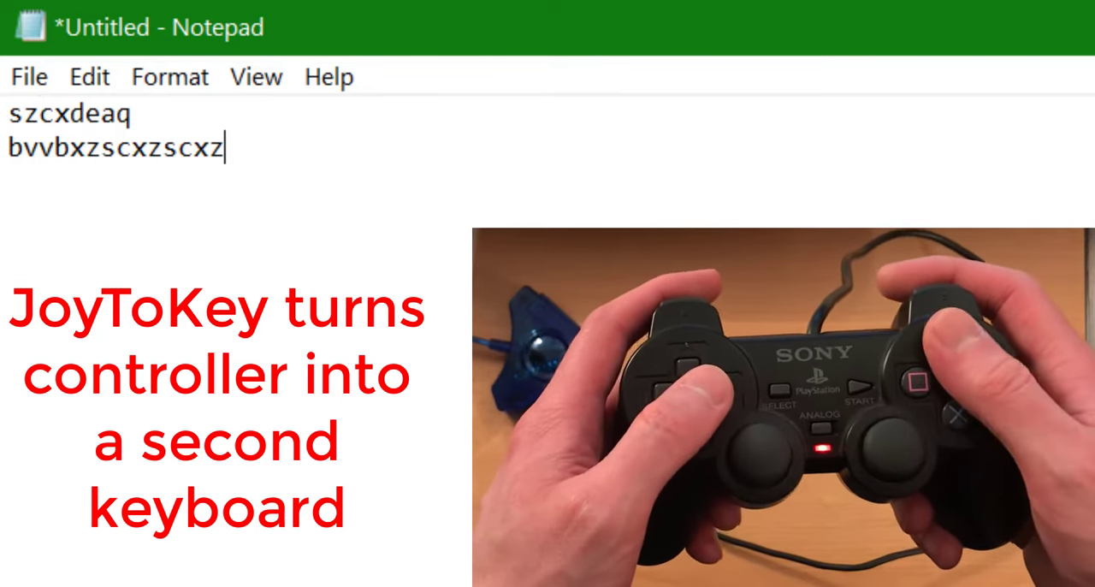